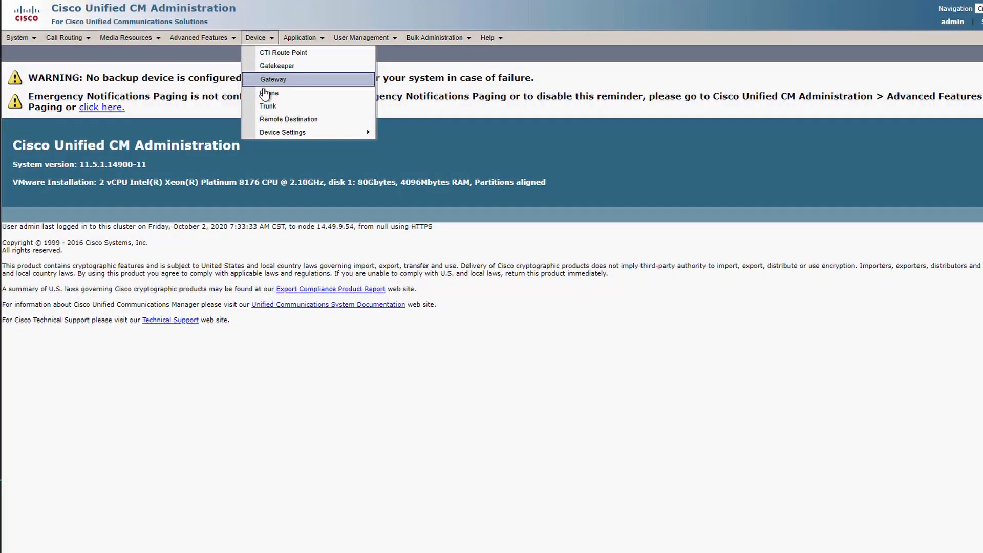
# List all phones via Device > Phone and show the registered SEP706BB901CC63 Room Kit Plus configuration
pyautogui.click(268, 93)
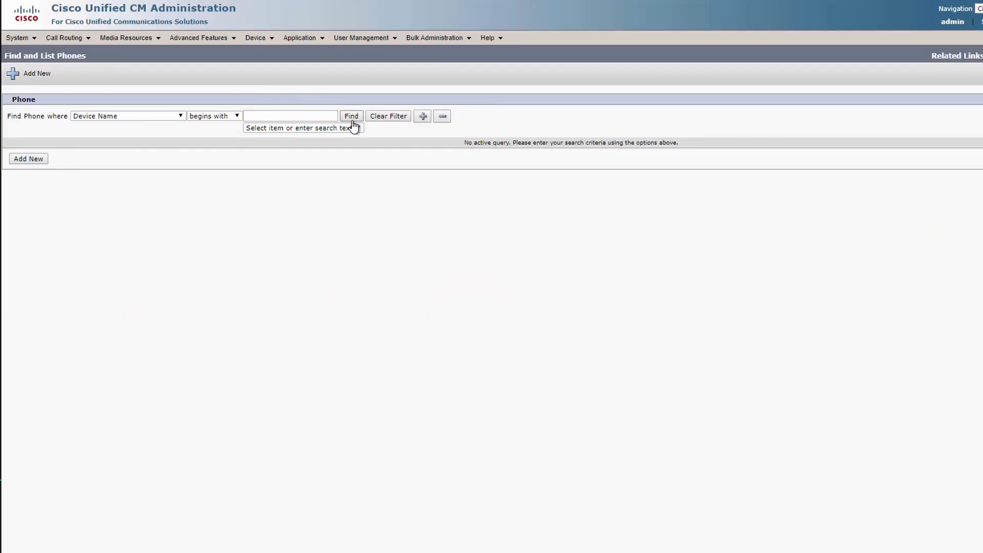
pyautogui.click(351, 116)
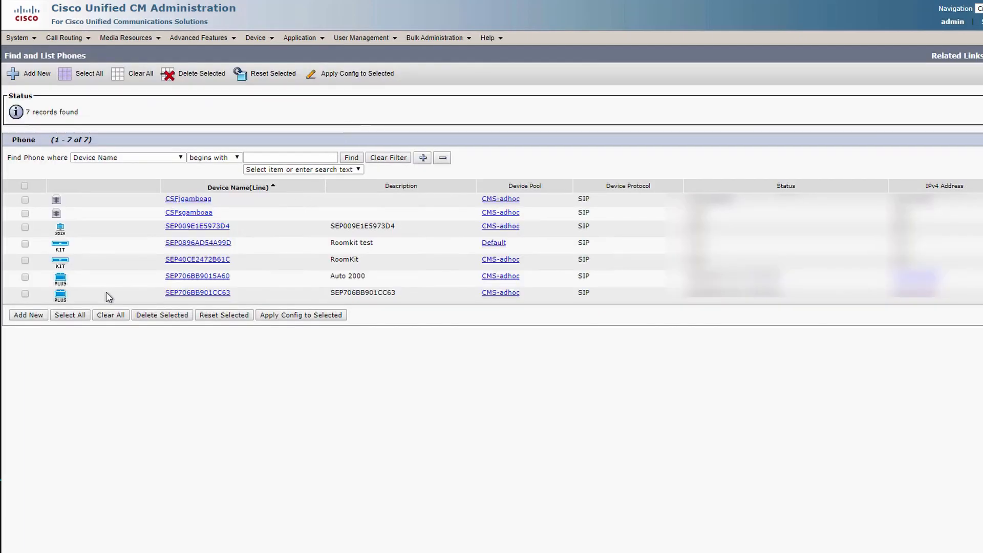
pyautogui.click(197, 292)
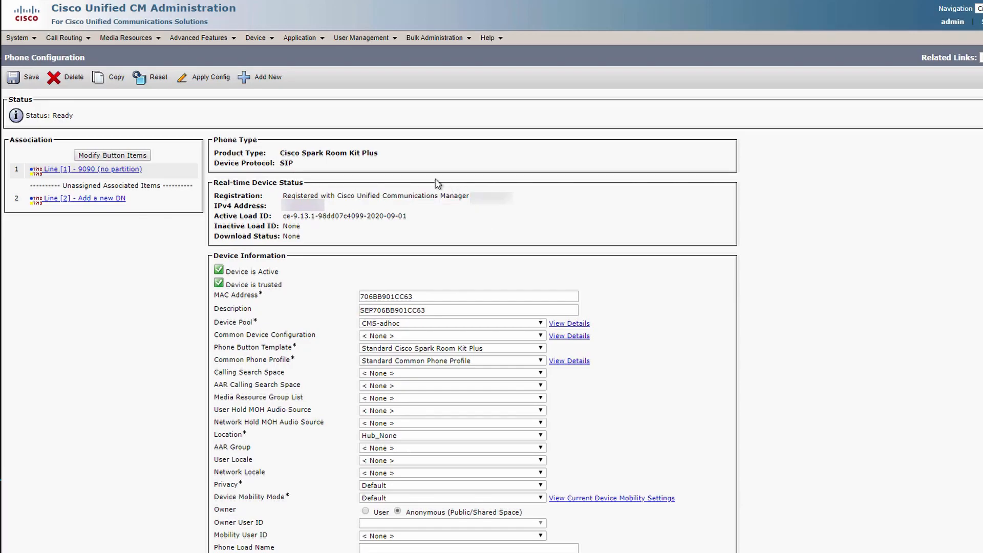
pyautogui.moveTo(321, 454)
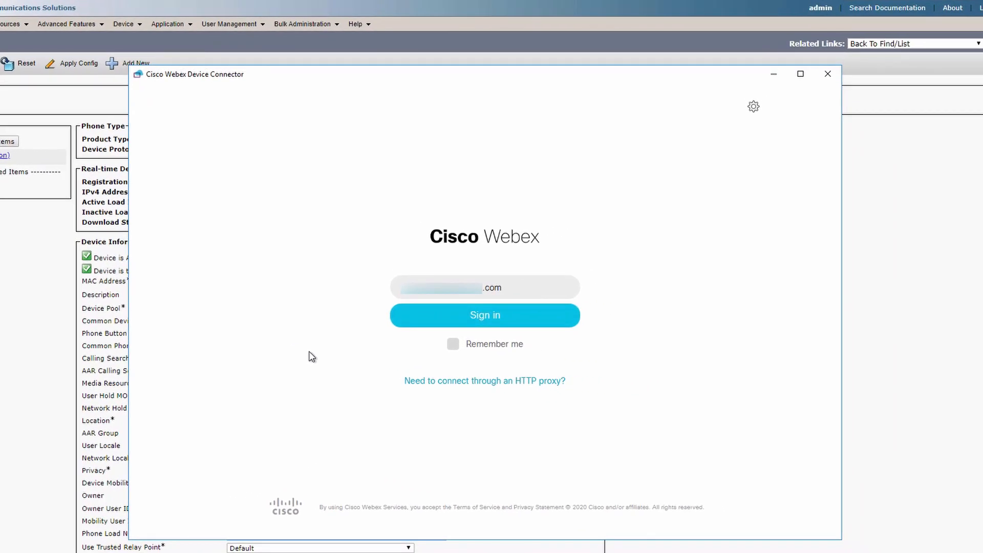
pyautogui.moveTo(423, 326)
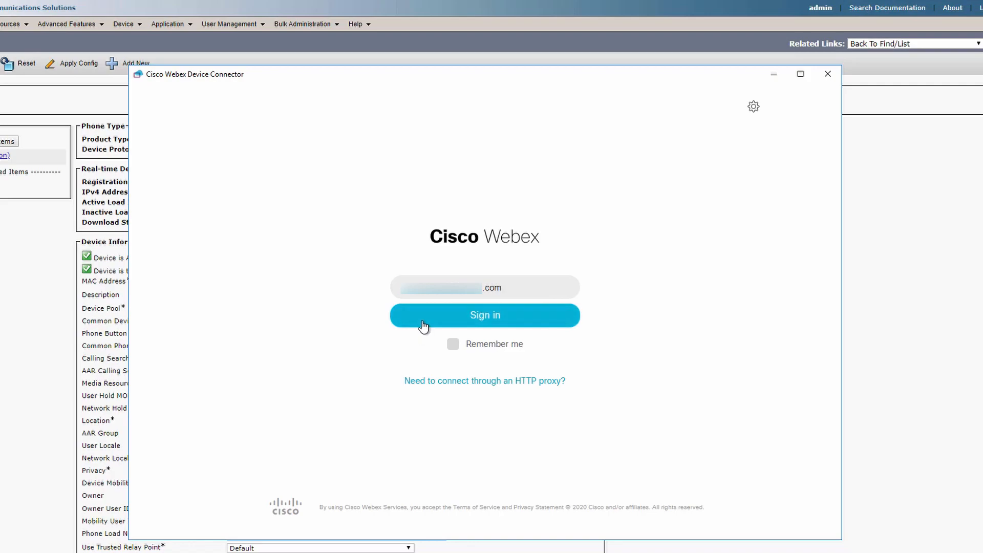
# Begin Webex sign-in and bring up the 'connect through an HTTP proxy' settings
pyautogui.click(485, 315)
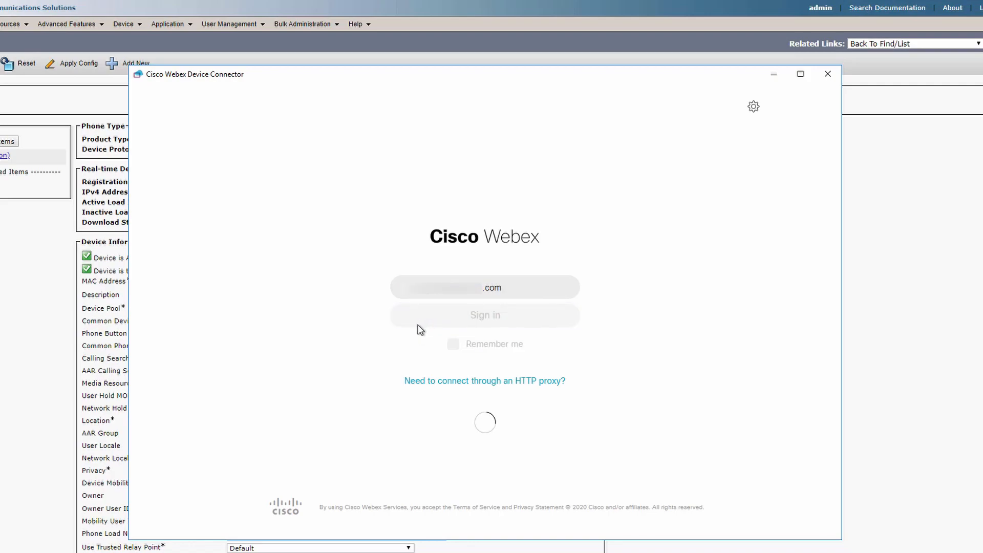
pyautogui.moveTo(419, 336)
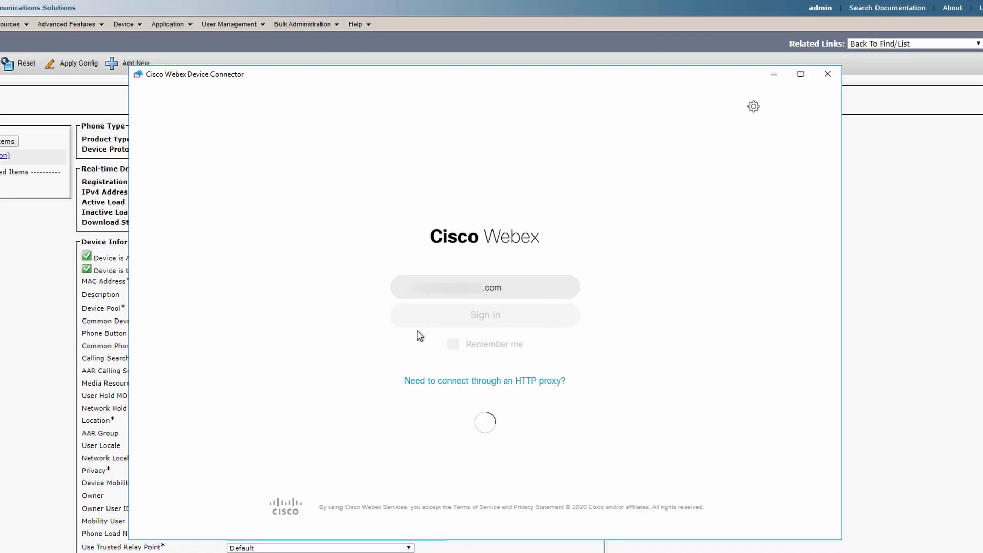
pyautogui.moveTo(406, 364)
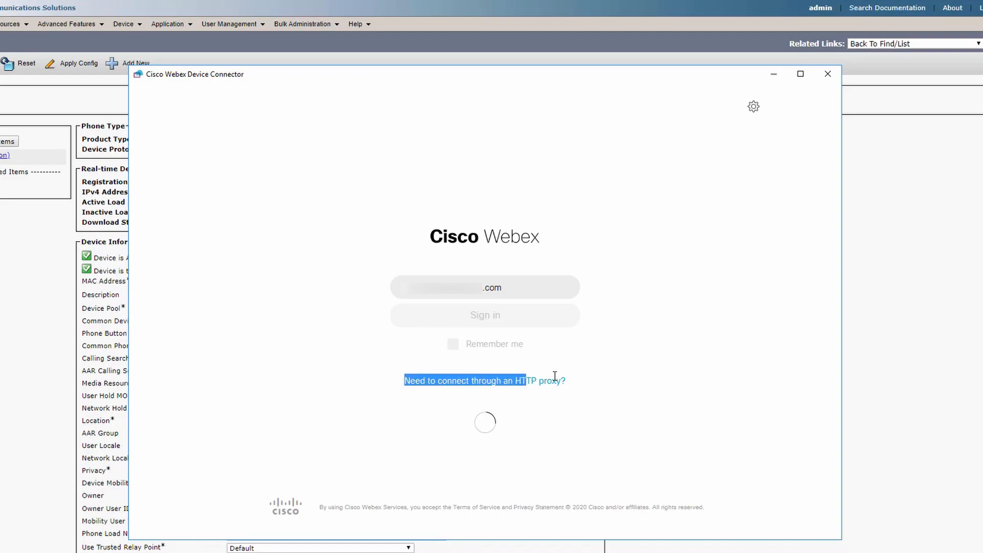
pyautogui.click(484, 381)
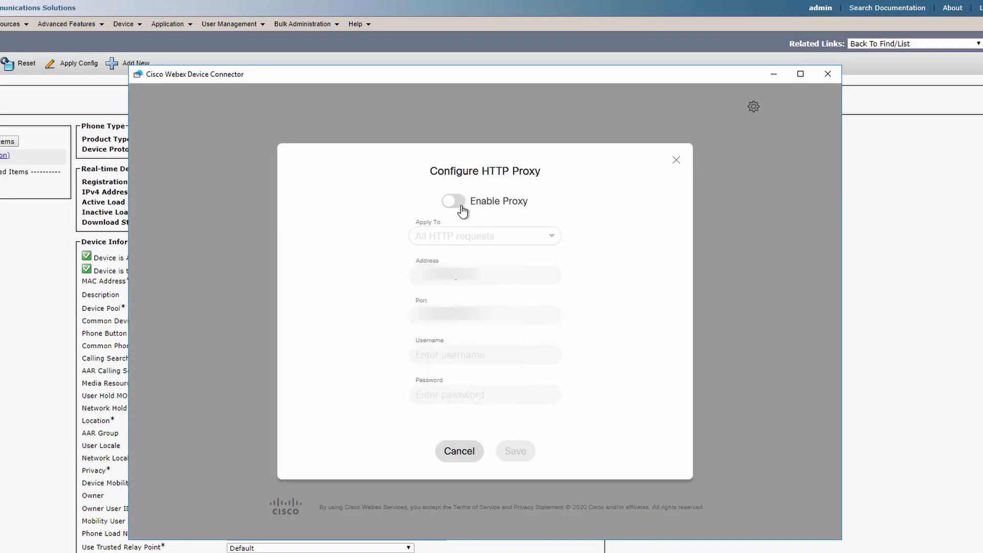
# Switch on Enable Proxy with Apply To set to All HTTP requests
pyautogui.click(453, 201)
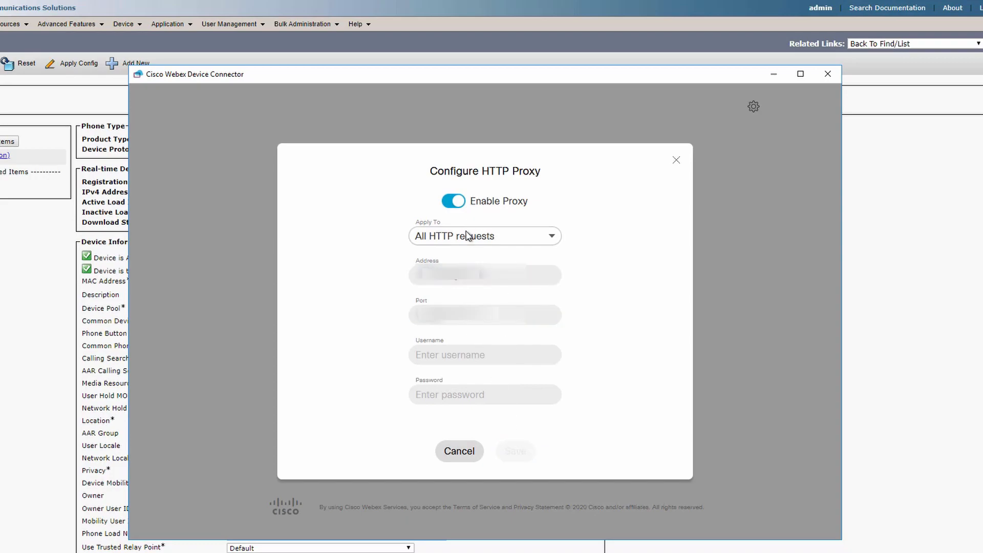
pyautogui.click(484, 236)
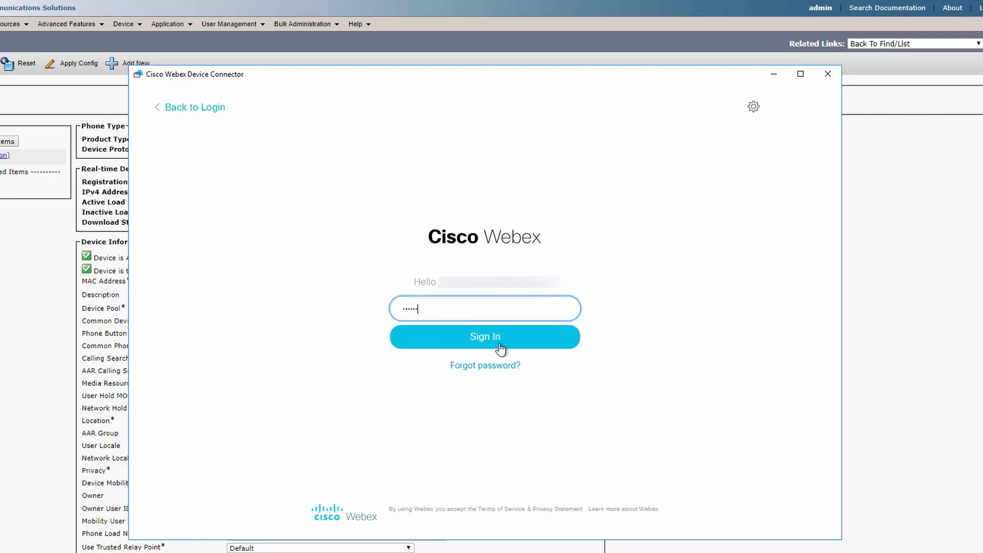
# Submit the Webex password and choose cloud features for on-premises registered devices
pyautogui.click(485, 337)
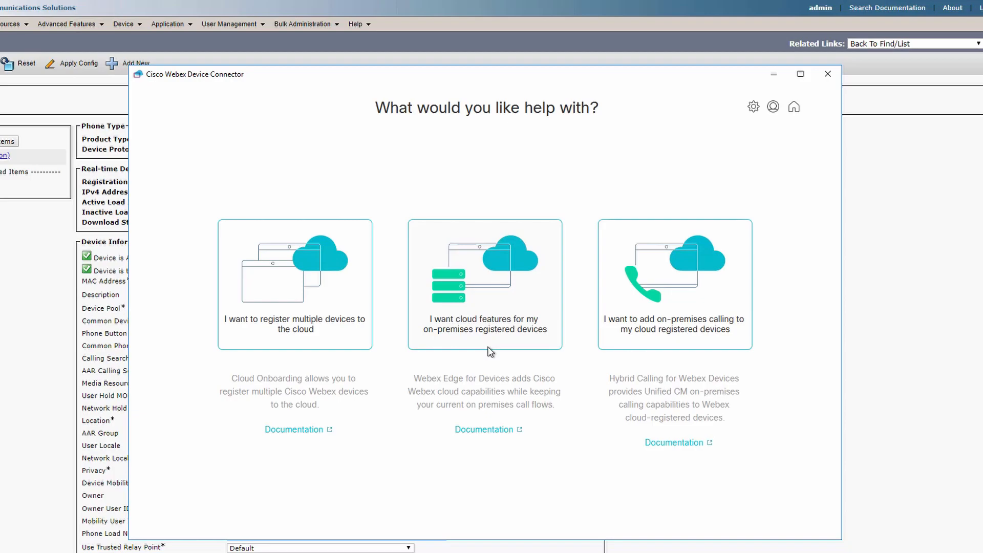
pyautogui.moveTo(305, 312)
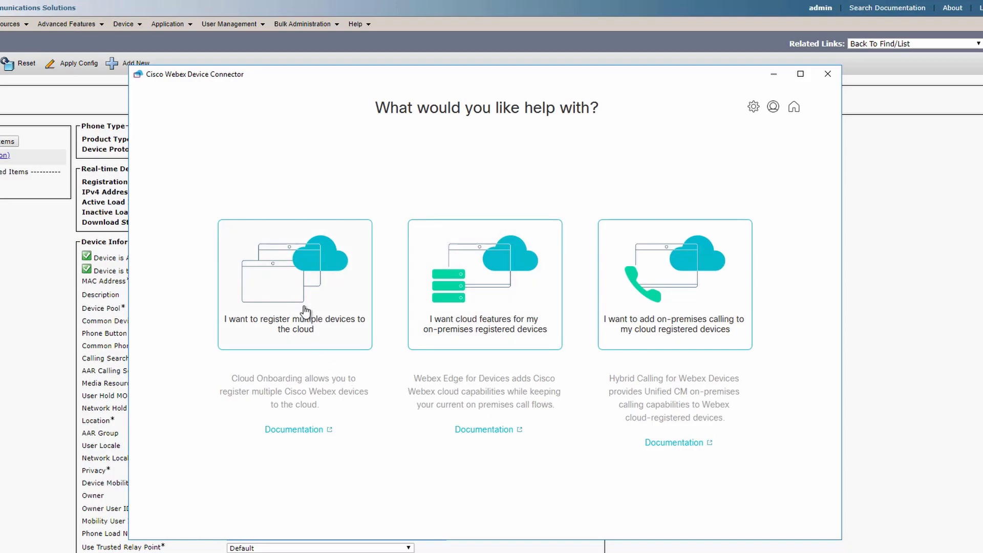
pyautogui.moveTo(496, 306)
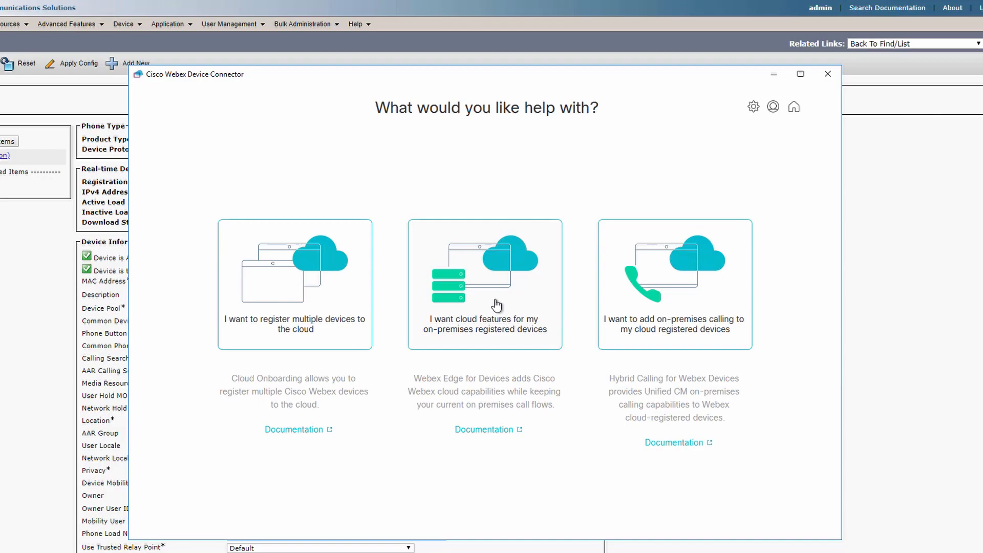
pyautogui.moveTo(501, 329)
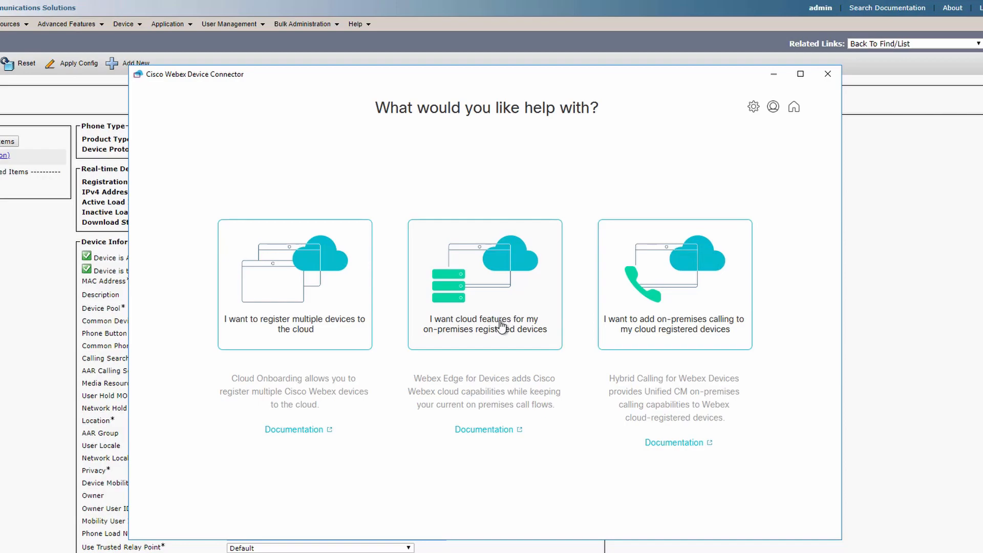
pyautogui.moveTo(690, 328)
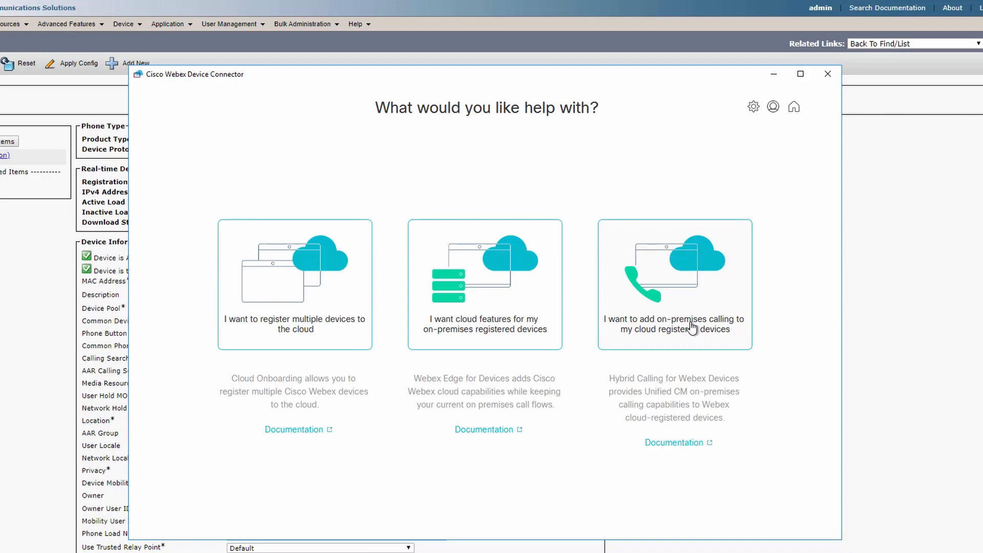
pyautogui.moveTo(417, 288)
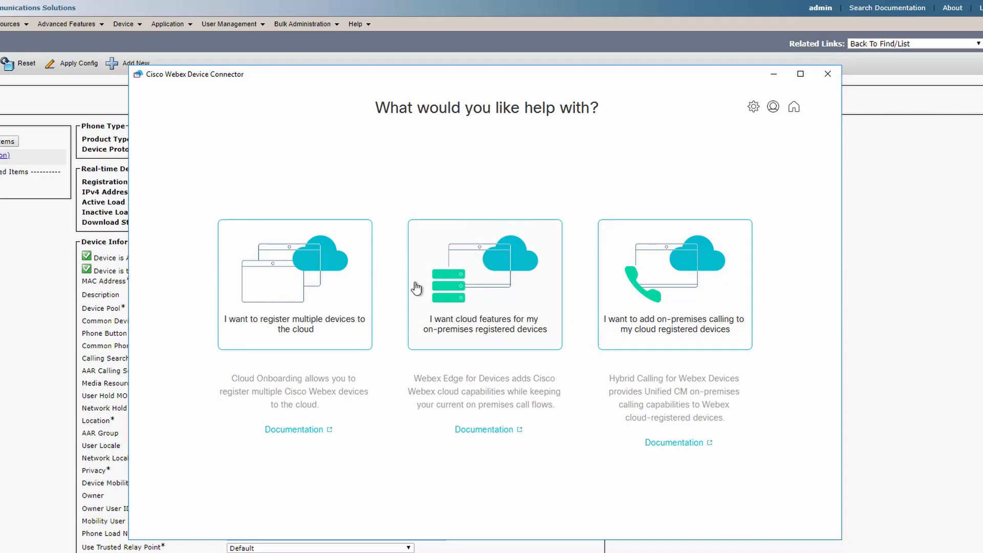
pyautogui.moveTo(486, 309)
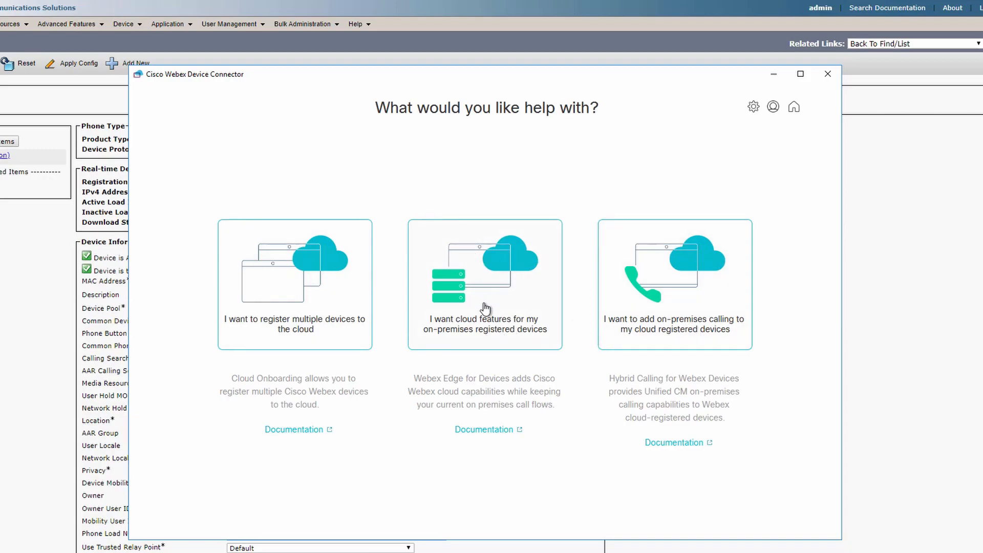
pyautogui.click(484, 284)
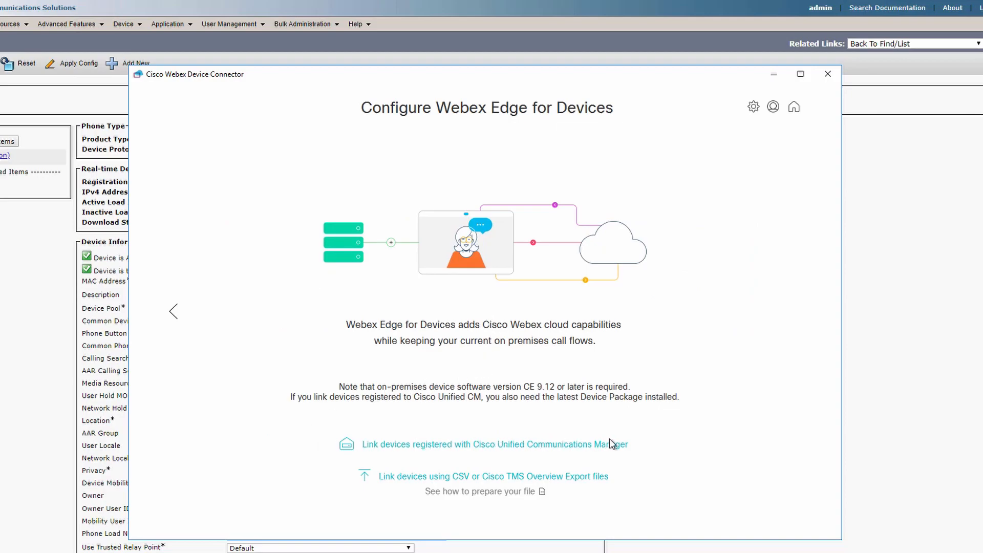
pyautogui.moveTo(586, 451)
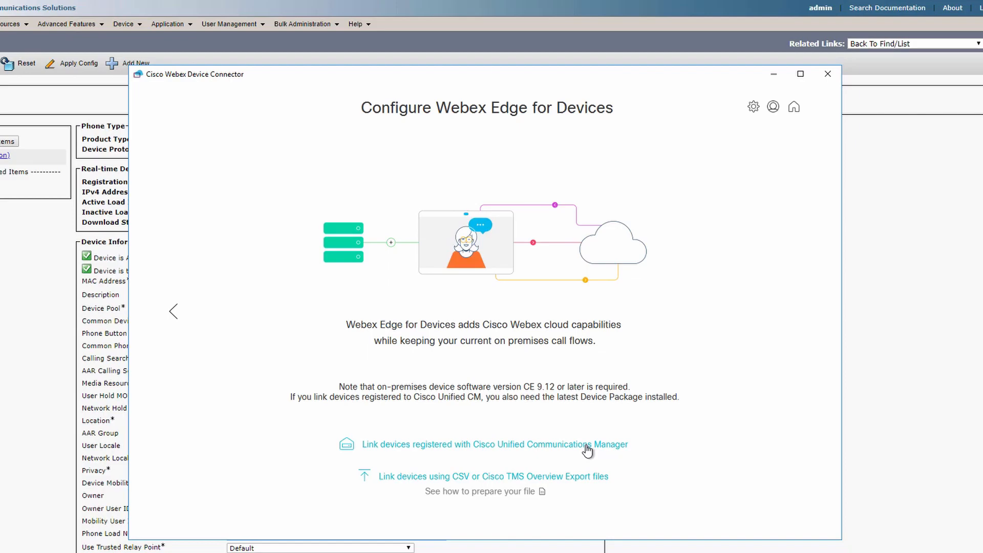
# Link Unified CM-registered devices with the admin password, proceeding without certificate validation
pyautogui.click(494, 444)
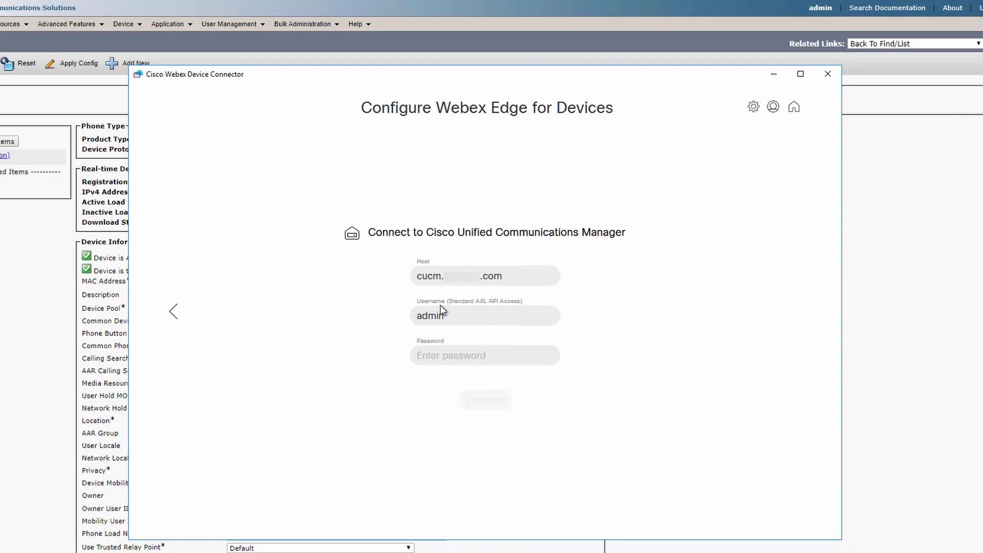
pyautogui.moveTo(451, 307)
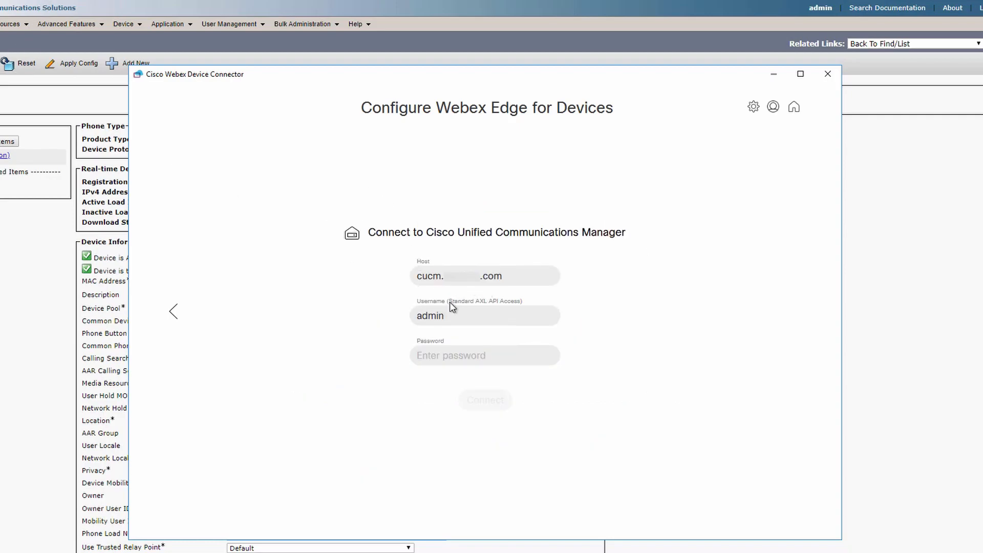
pyautogui.click(485, 356)
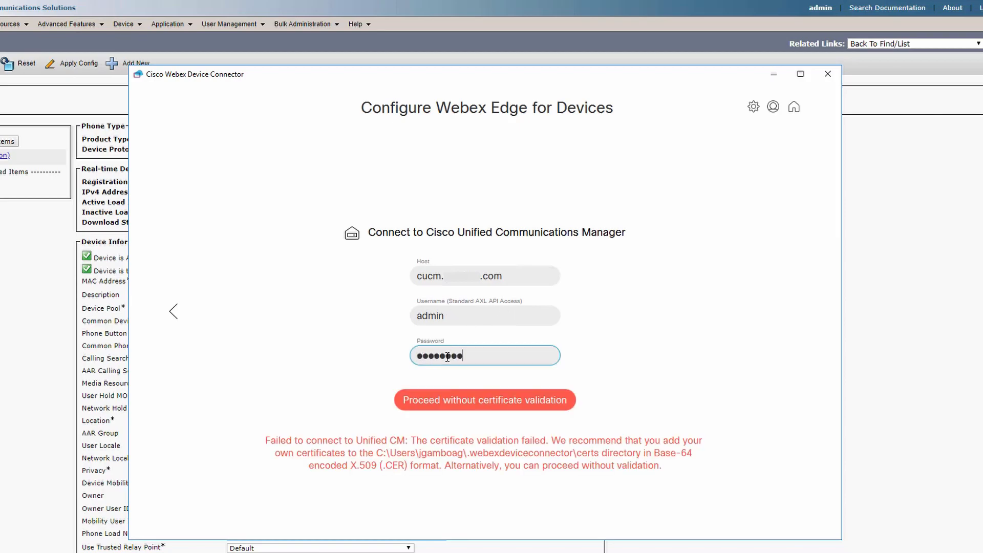
pyautogui.press('Backspace')
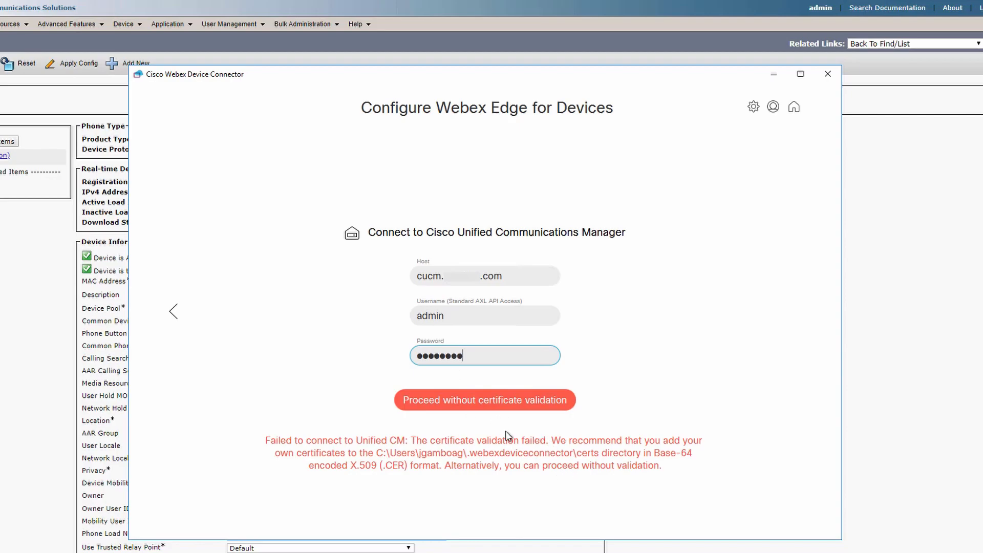
pyautogui.moveTo(474, 406)
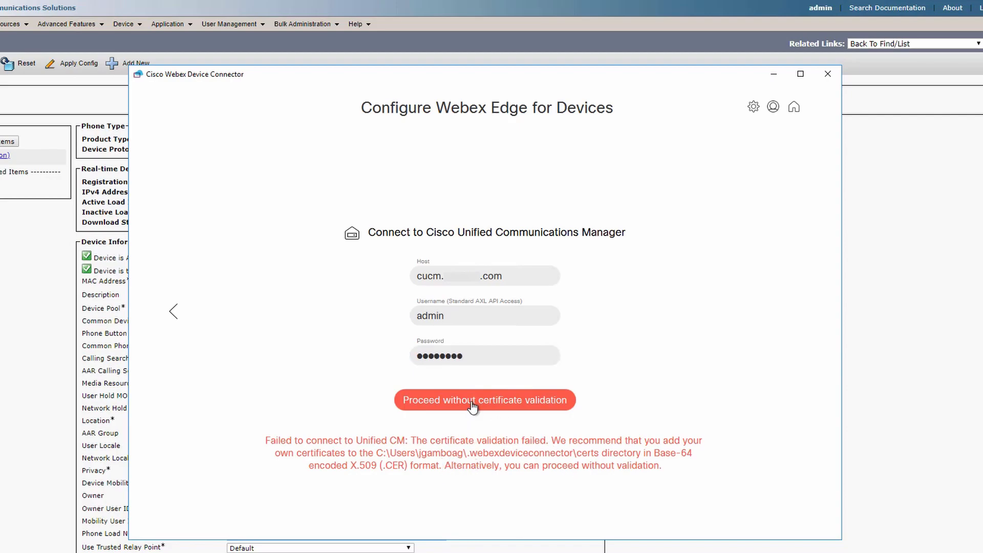
pyautogui.click(485, 400)
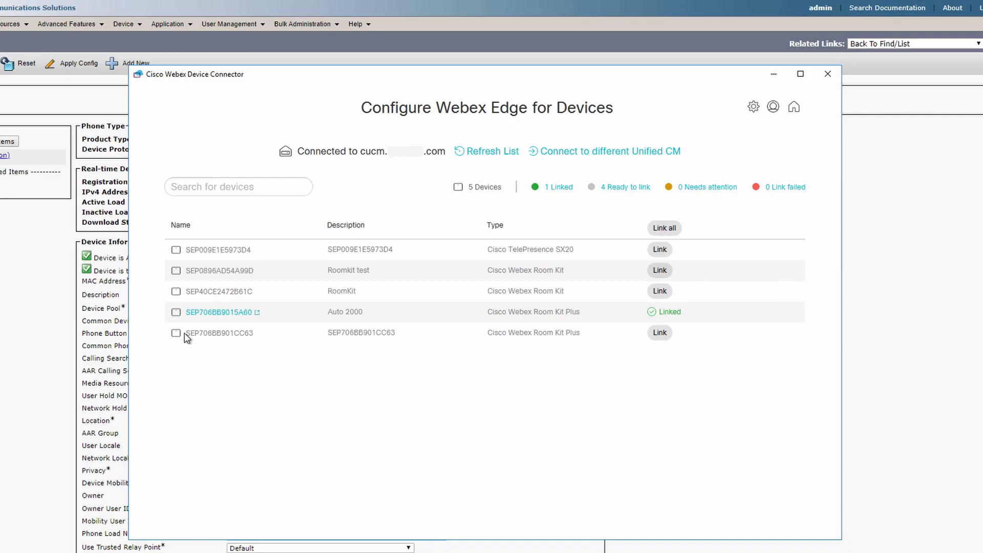
# Select the unlinked SEP706BB901CC63 device name in the five-device Unified CM list
pyautogui.doubleClick(219, 333)
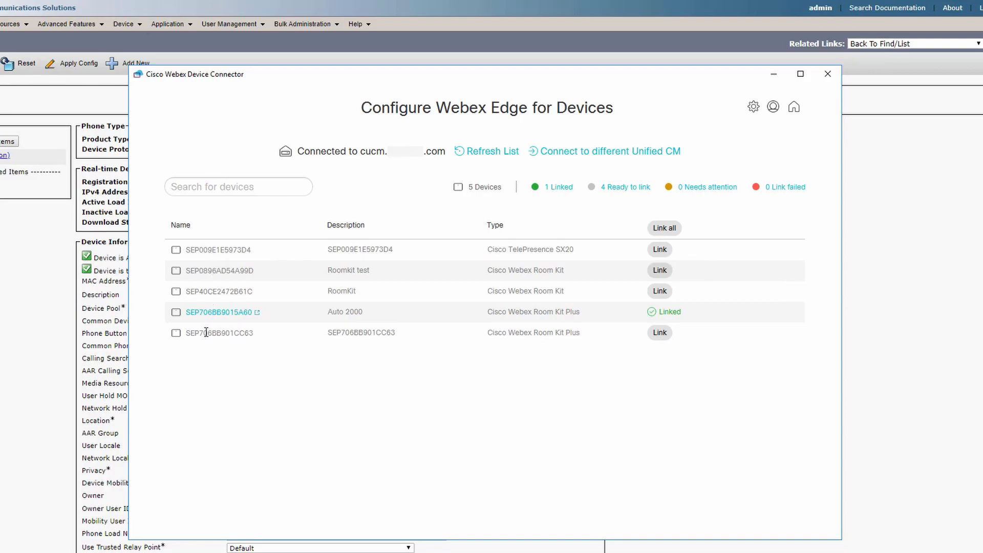
pyautogui.doubleClick(219, 333)
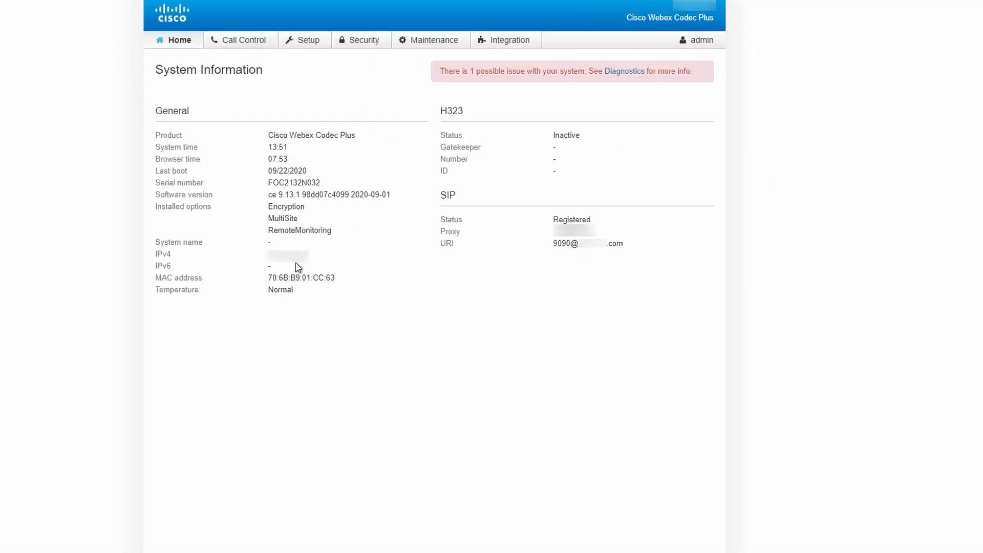
pyautogui.moveTo(263, 281)
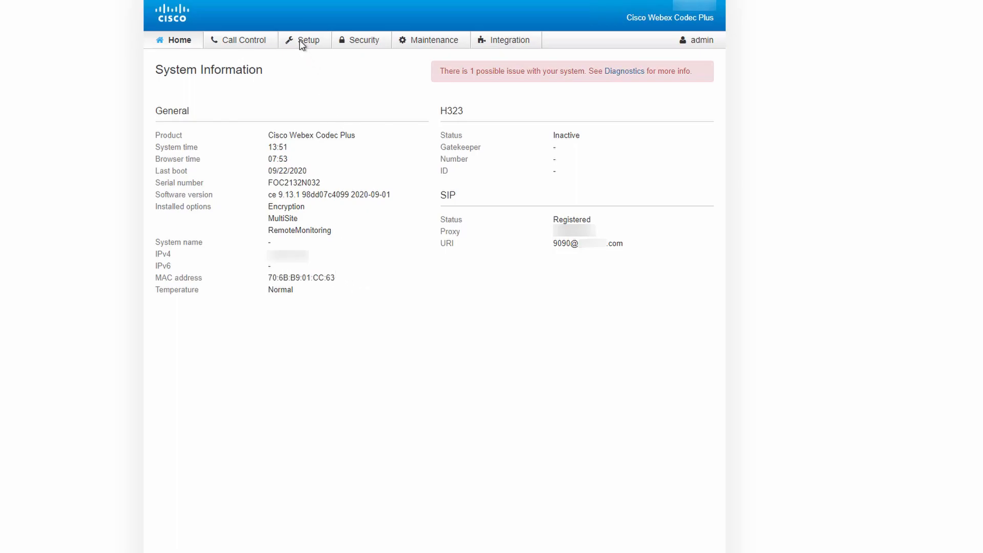
# Check the codec's Setup > Configuration for MAC 70:6B:B9:01:CC:63, then return to Device Connector
pyautogui.click(309, 39)
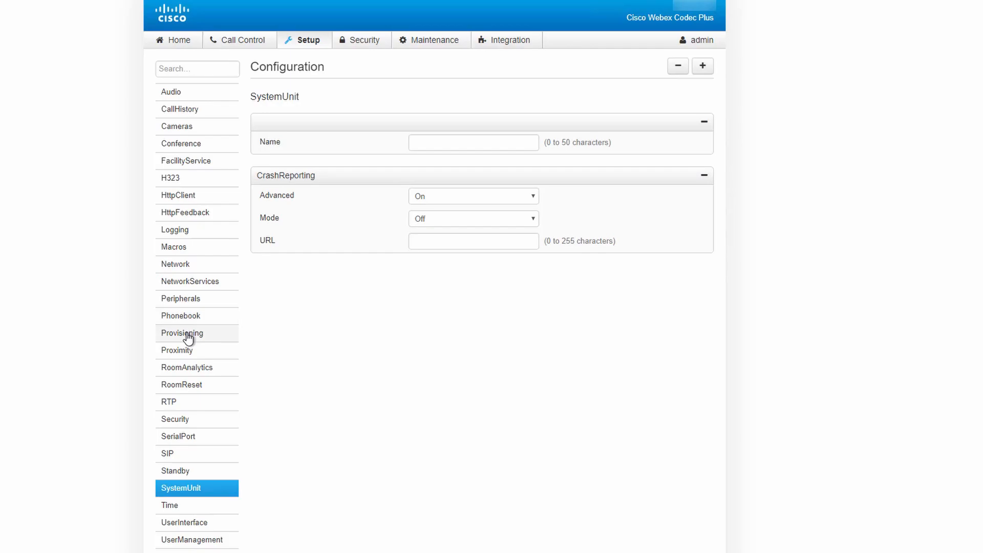
pyautogui.click(182, 333)
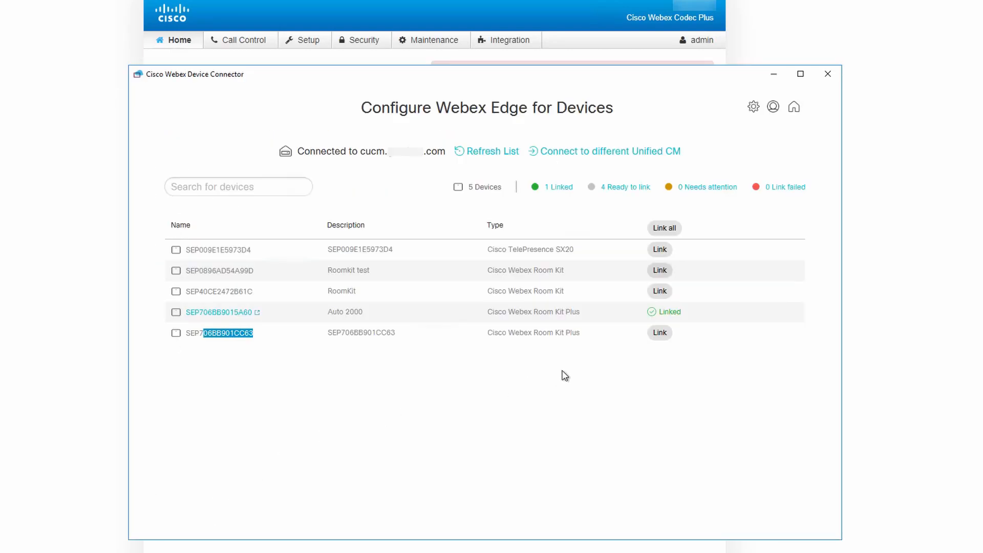
# Link the SEP706BB901CC63 Room Kit Plus so its status becomes link pending
pyautogui.click(659, 332)
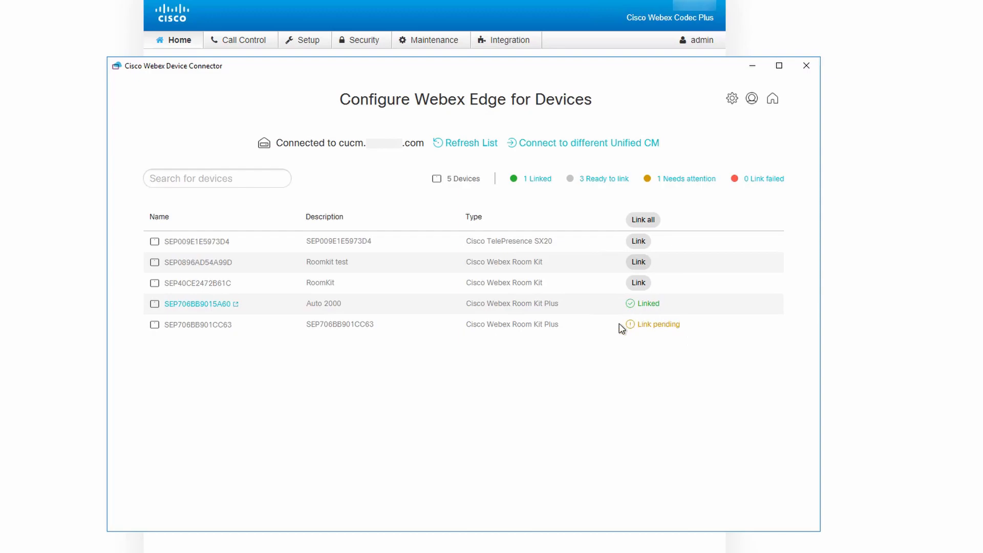
pyautogui.moveTo(650, 325)
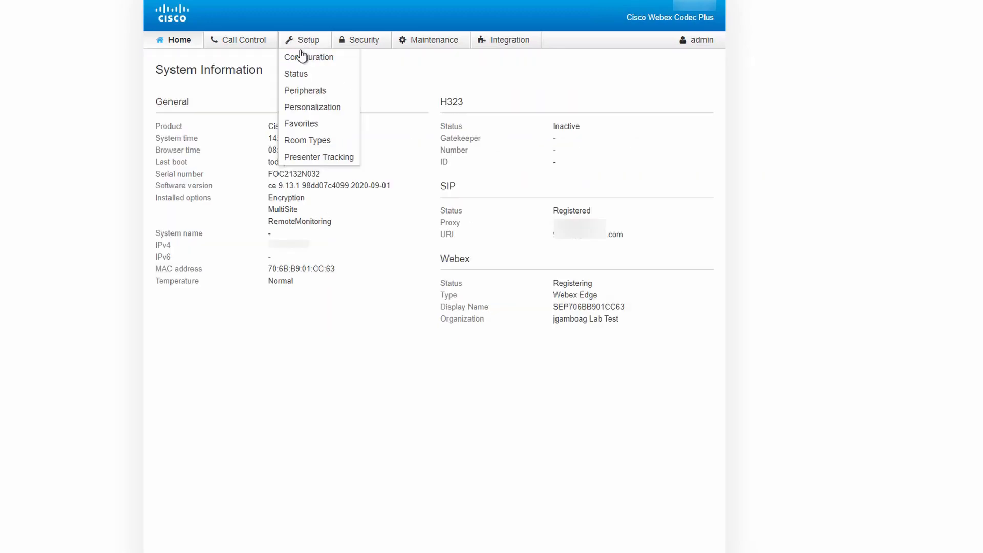
# Set NetworkServices HTTP Proxy Mode to Manual with the proxy URL and save it
pyautogui.click(309, 58)
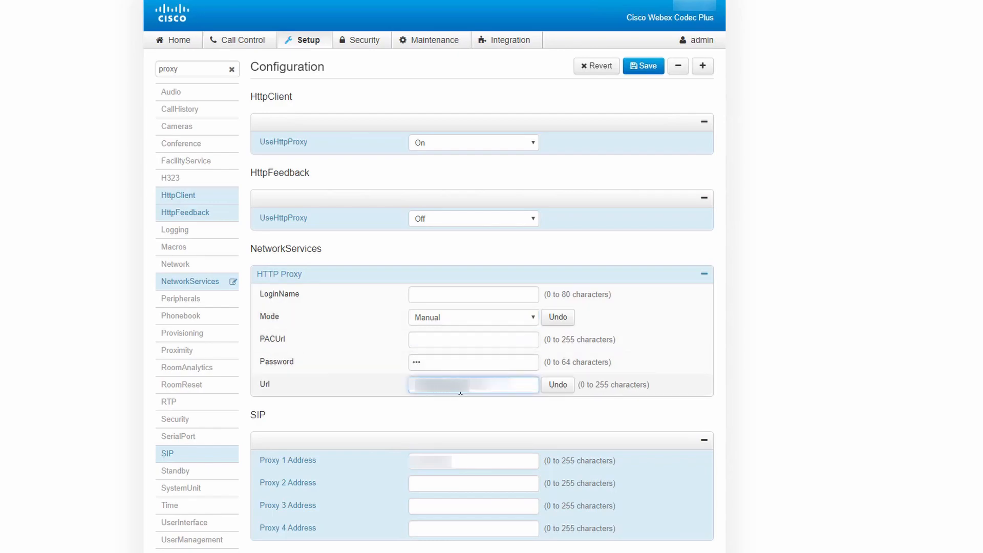
pyautogui.click(643, 66)
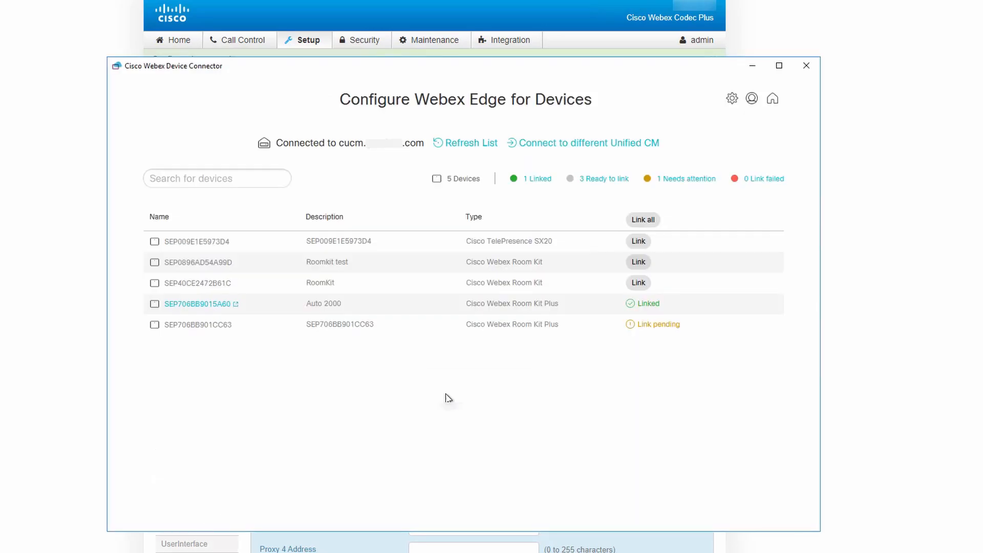
# Refresh the device link statuses and link SEP706BB901CC63 again, registering it to Webex Edge
pyautogui.click(653, 325)
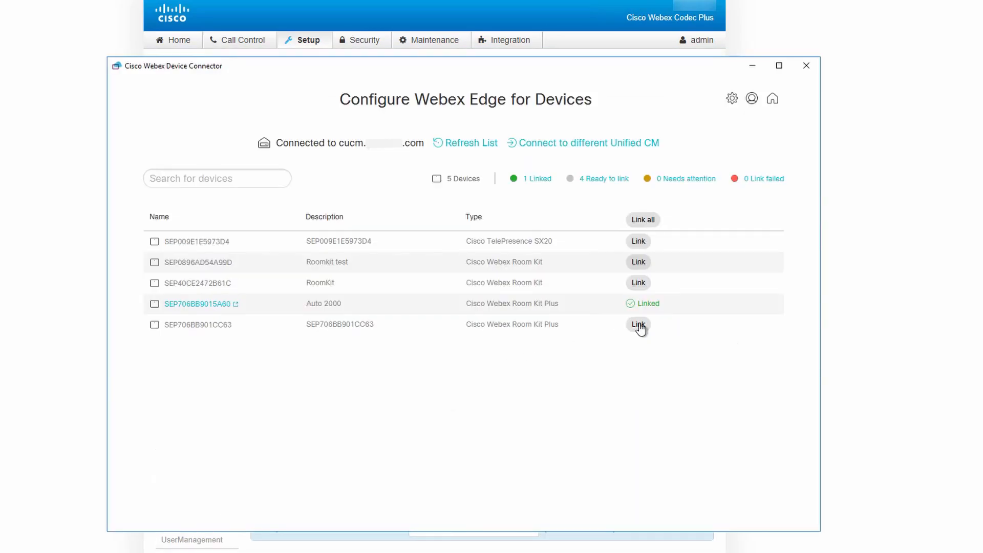
pyautogui.click(638, 325)
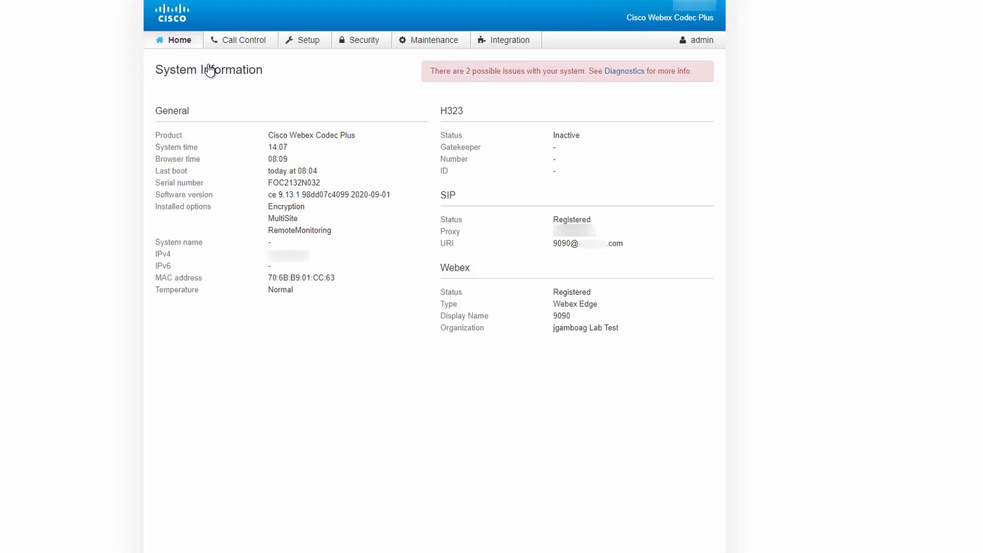
# Highlight the Webex status line showing Registered through Webex Edge on the codec Home page
pyautogui.moveTo(445, 292); pyautogui.dragTo(614, 332)
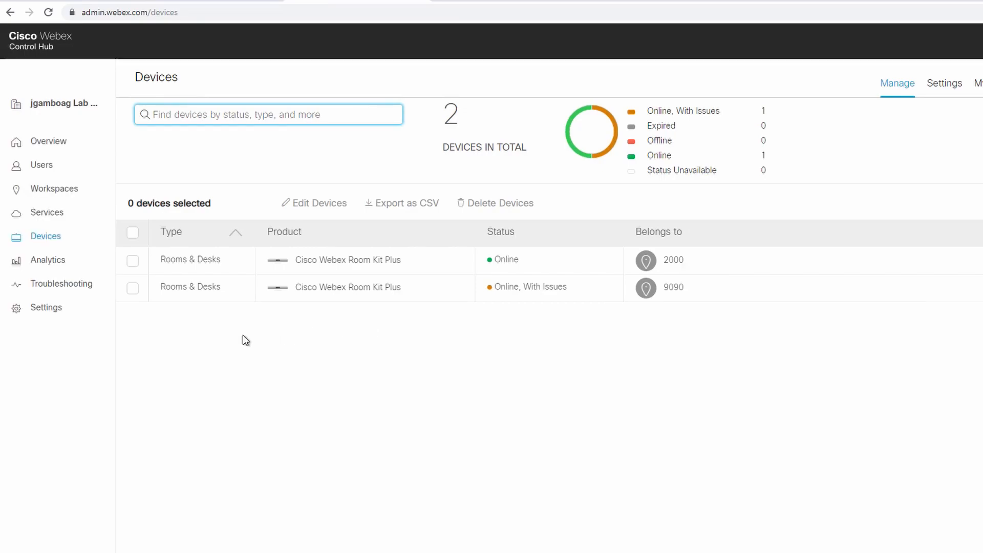
pyautogui.moveTo(325, 295)
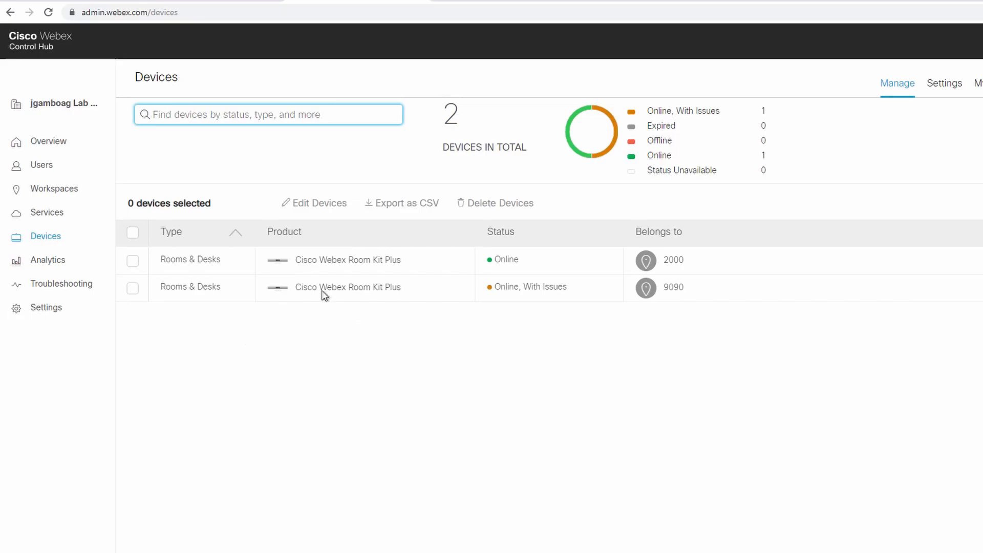